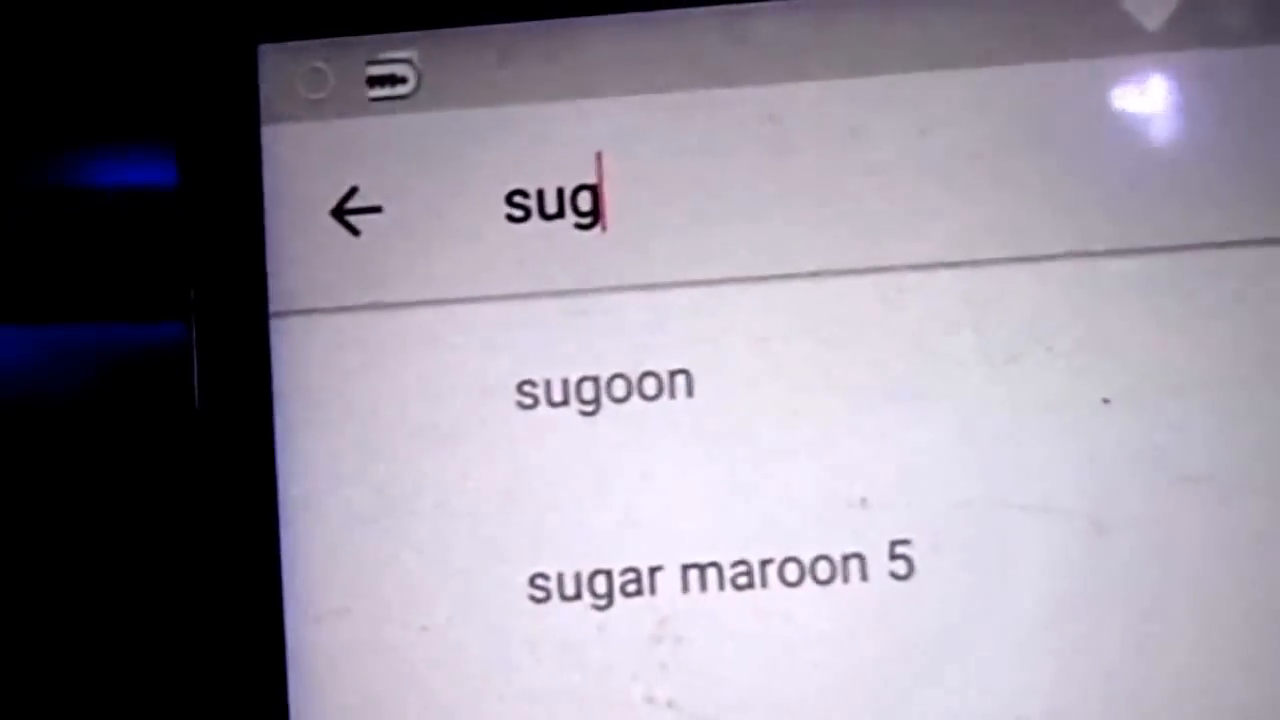
# Step: Finish typing 'sugoon' in the YouTube search bar and pick the 'sugoon' suggestion
pyautogui.write('oo')
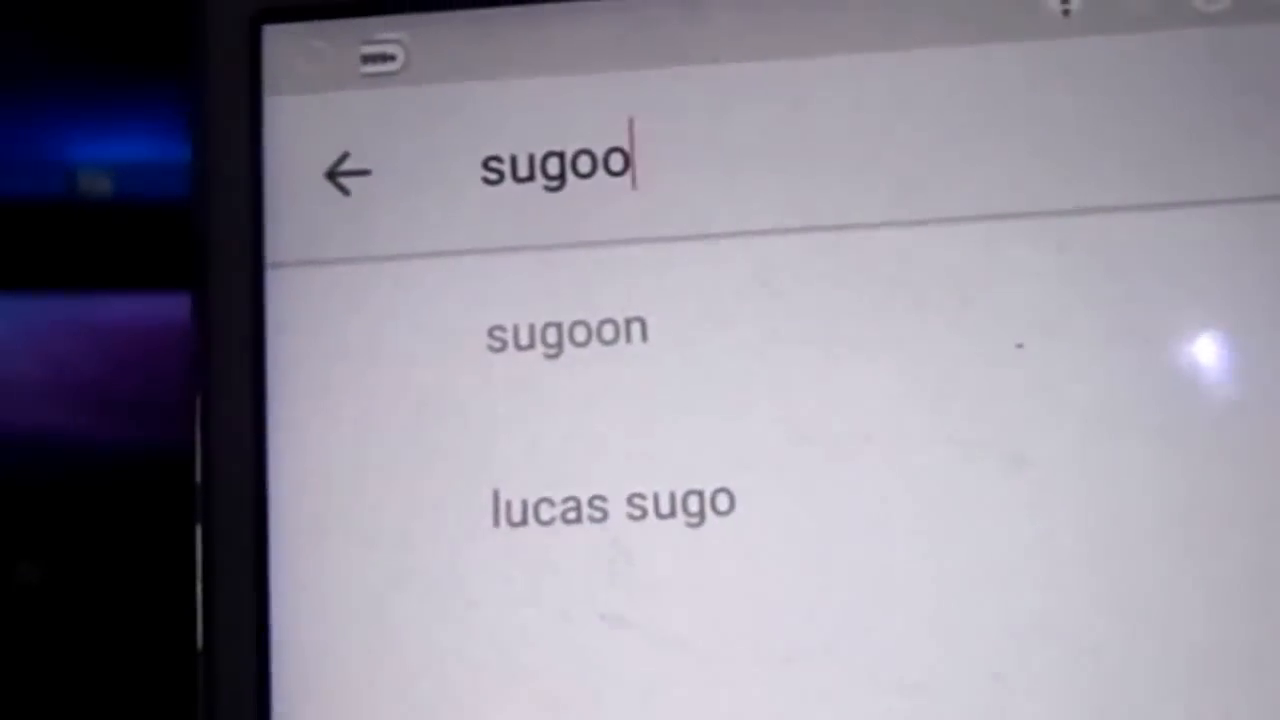
pyautogui.click(565, 330)
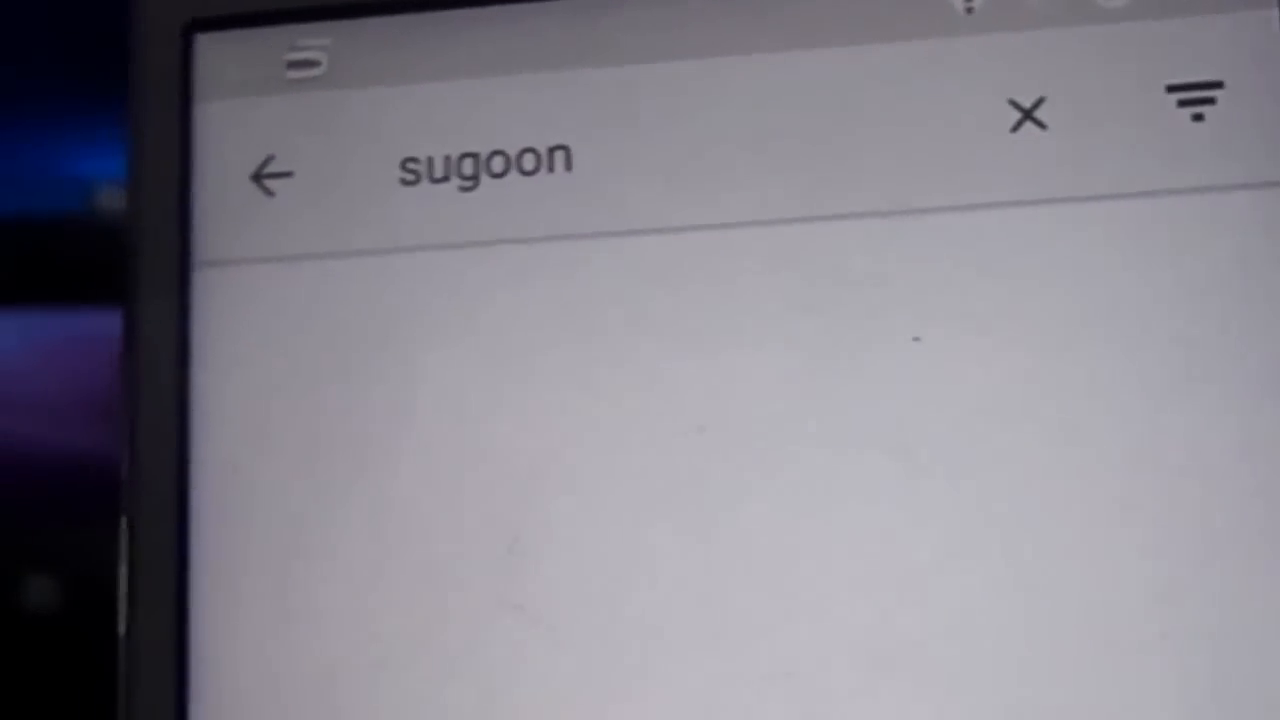